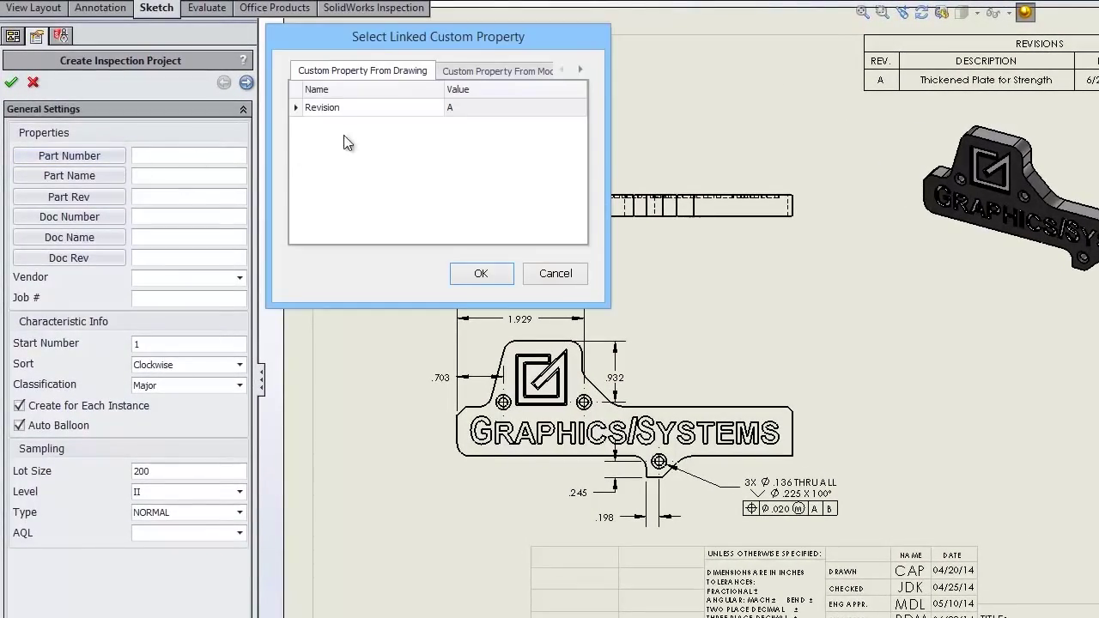
Step: Link Part Number and Part Name to the model's custom properties (GXSC-034-569)
{"action": "left_click", "coordinate": [357, 68]}
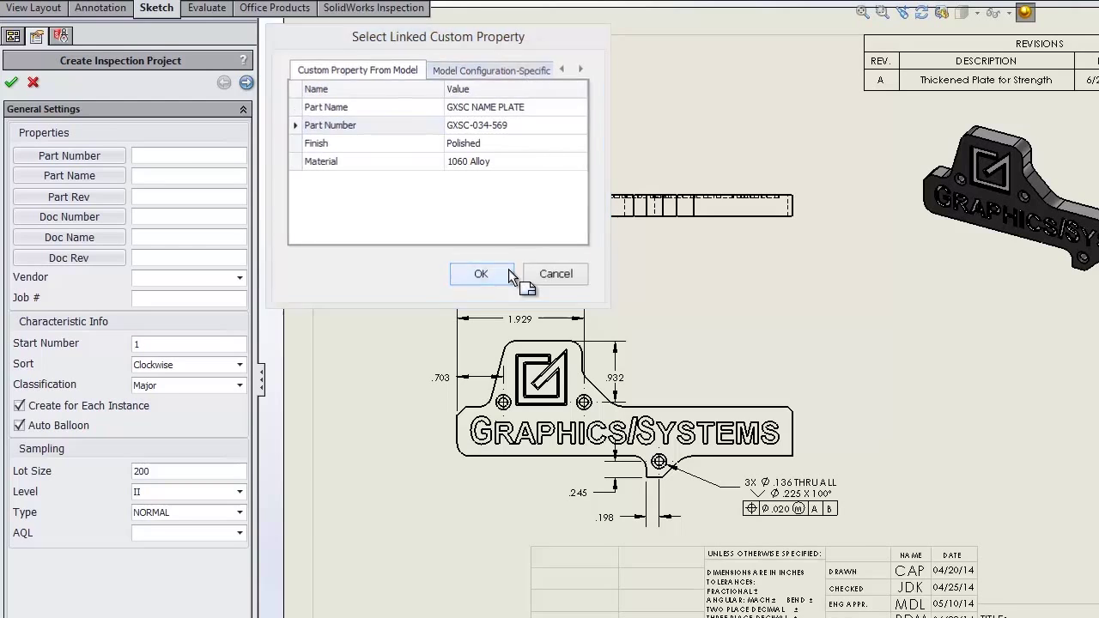
{"action": "left_click", "coordinate": [481, 275]}
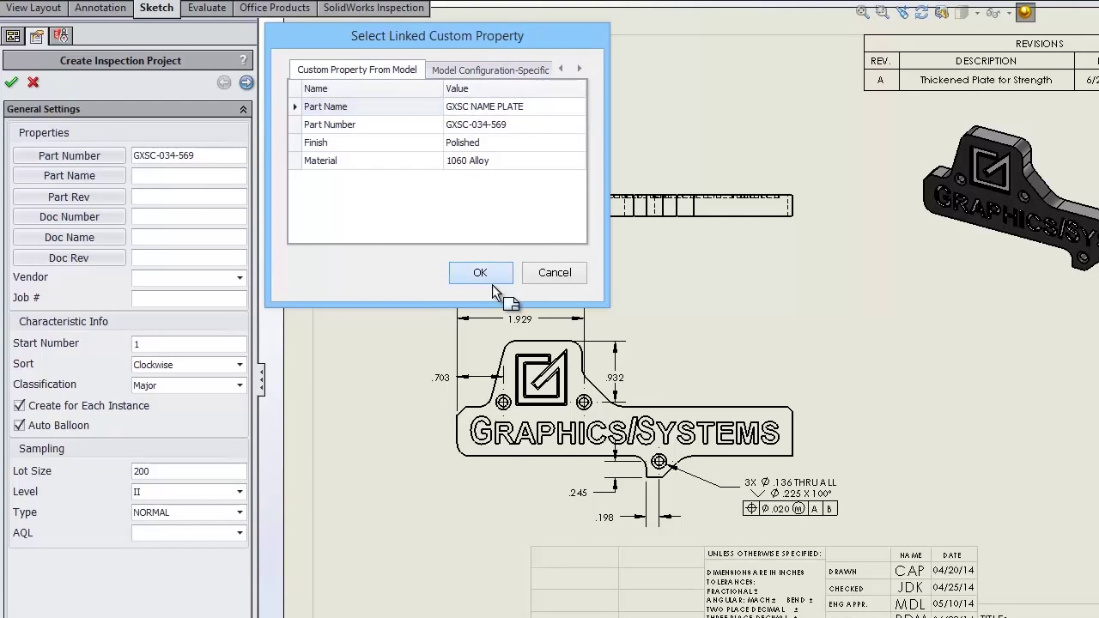
{"action": "left_click", "coordinate": [481, 271]}
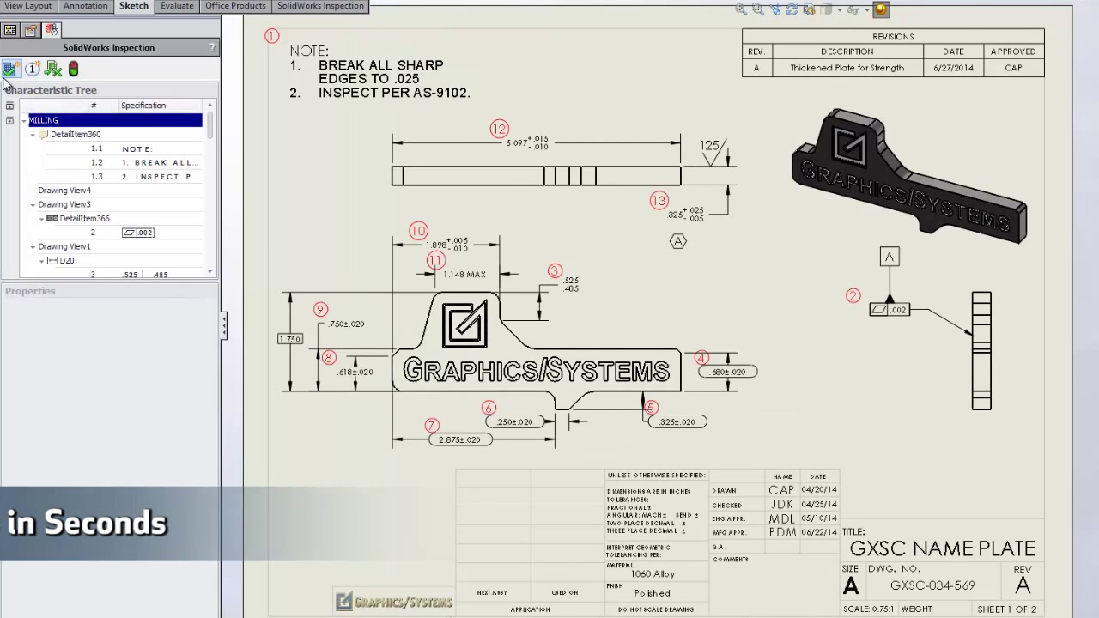
{"action": "mouse_move", "coordinate": [85, 68]}
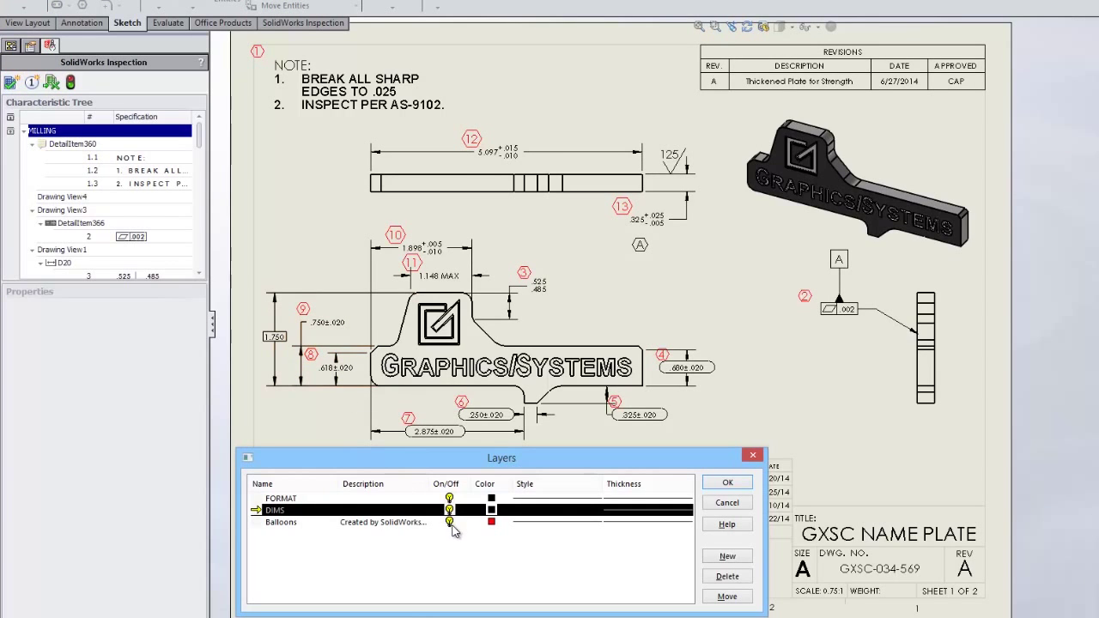
{"action": "left_click", "coordinate": [282, 522]}
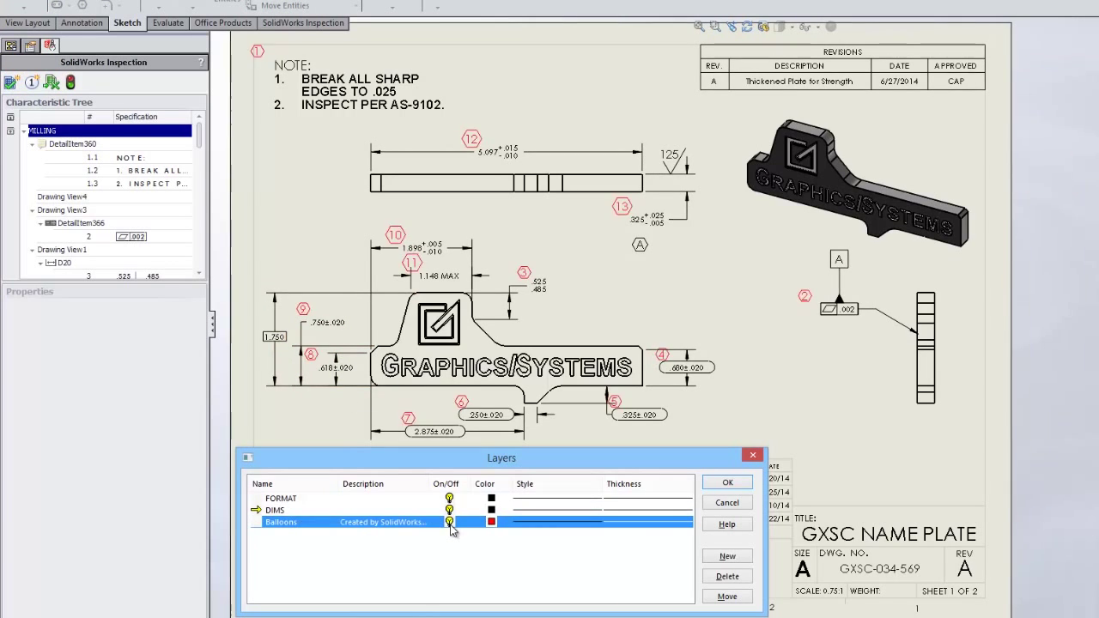
{"action": "left_click", "coordinate": [484, 522]}
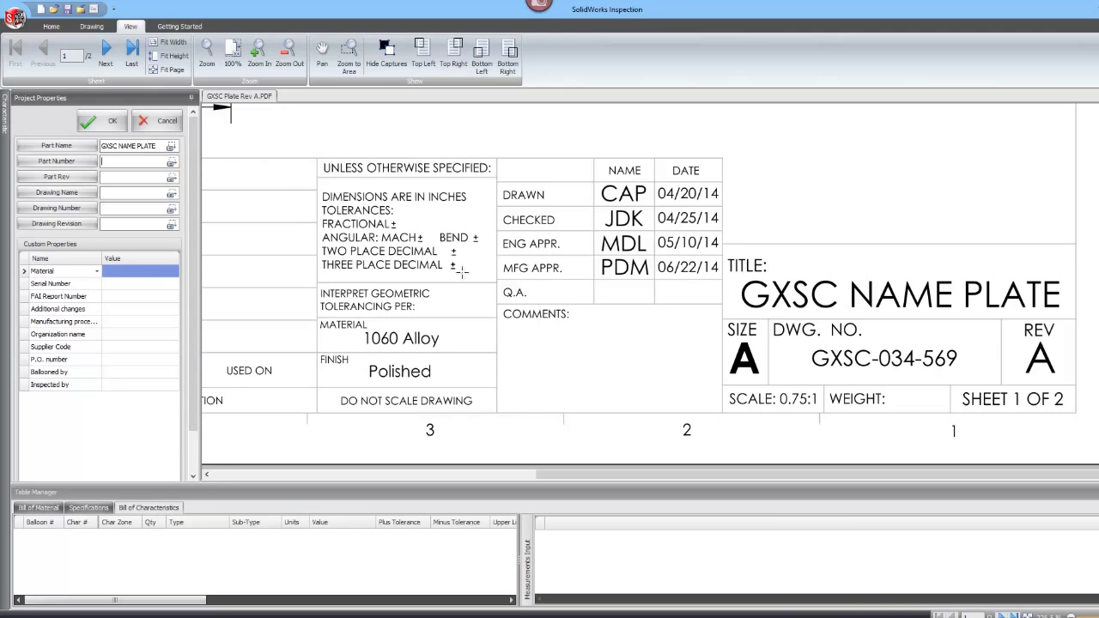
Step: Confirm the project properties for the GXSC NAME PLATE Rev A drawing
{"action": "left_click", "coordinate": [883, 359]}
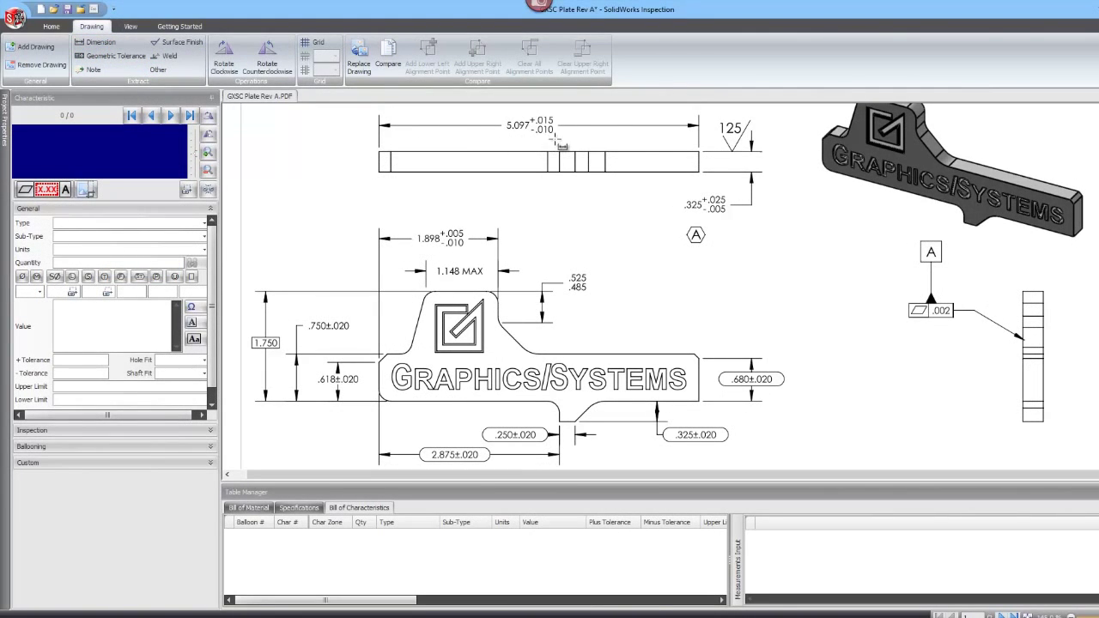
Step: Balloon the 5.097 and .325 dimensions as characteristics, then begin choosing a comparison drawing
{"action": "left_click", "coordinate": [518, 125]}
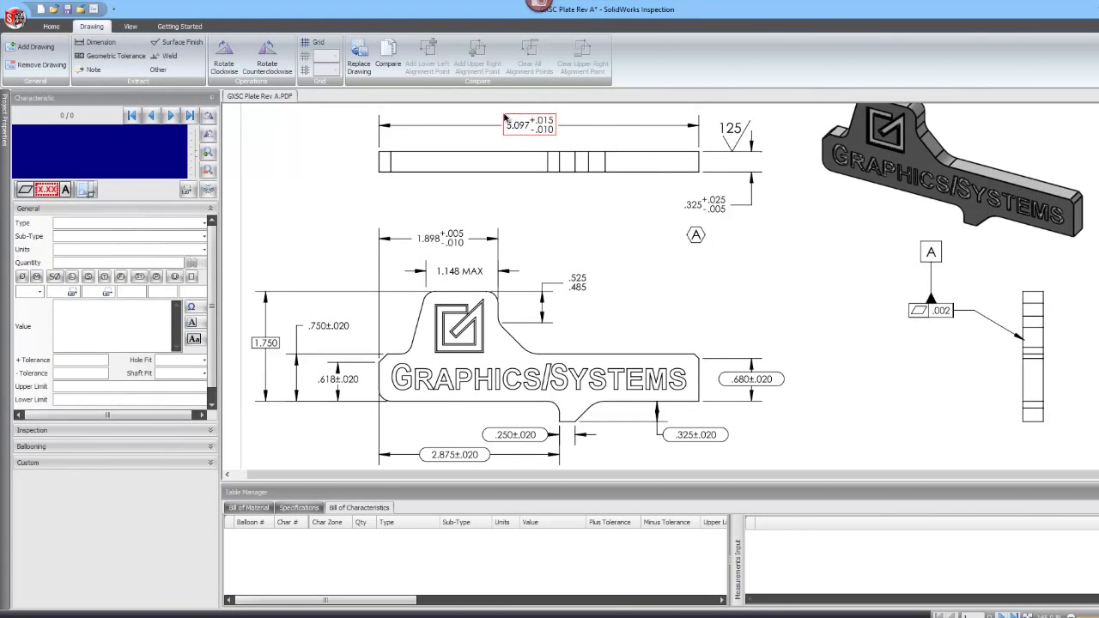
{"action": "left_click", "coordinate": [519, 125]}
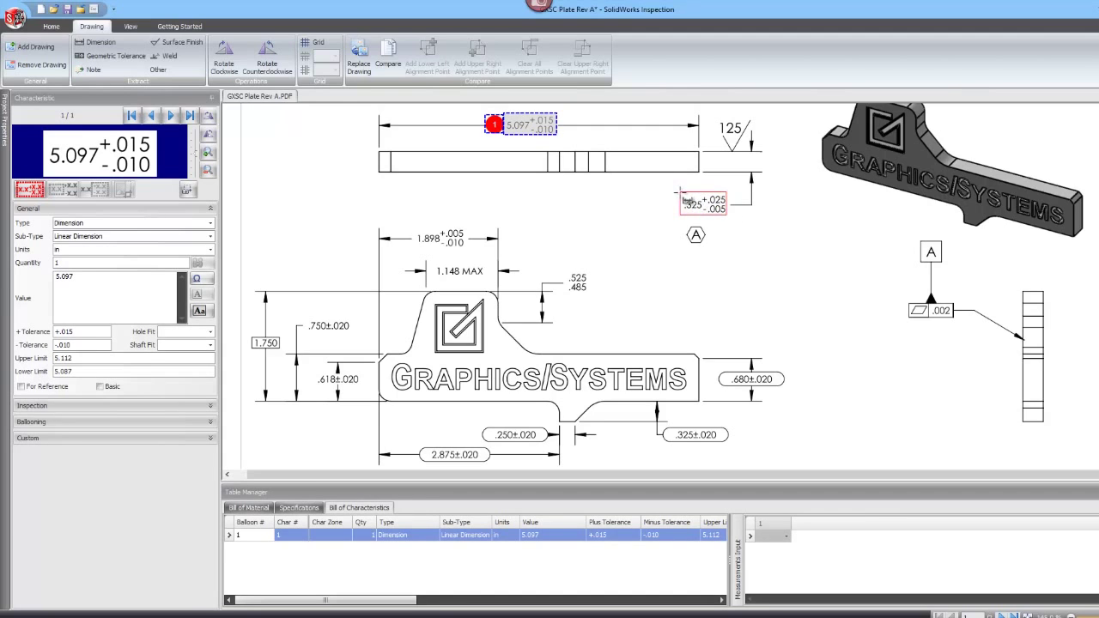
{"action": "left_click", "coordinate": [703, 205]}
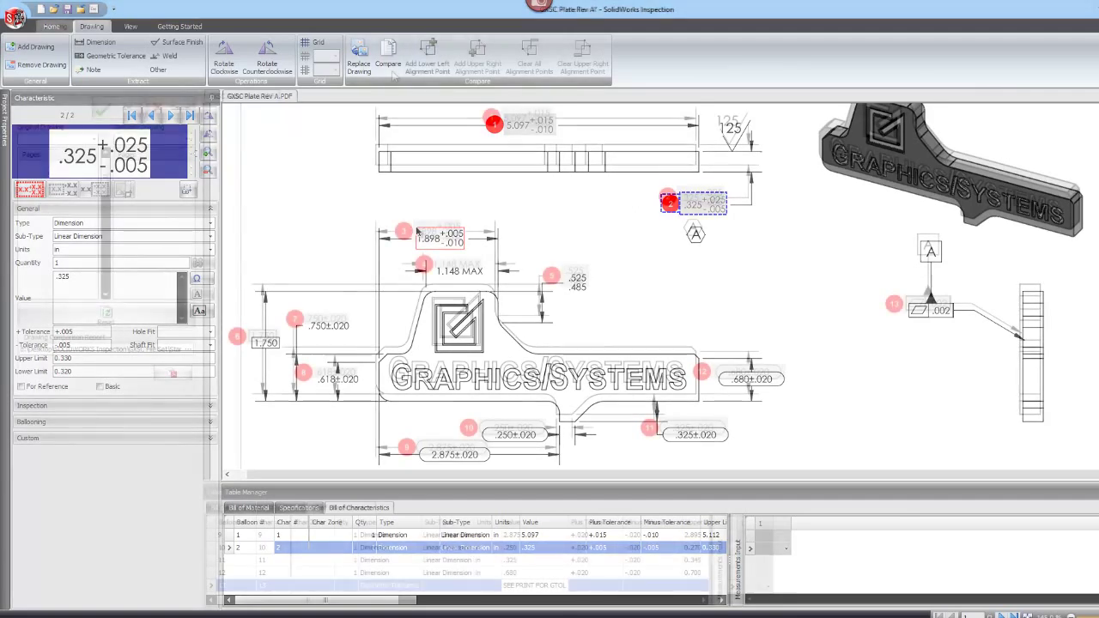
{"action": "left_click", "coordinate": [400, 52]}
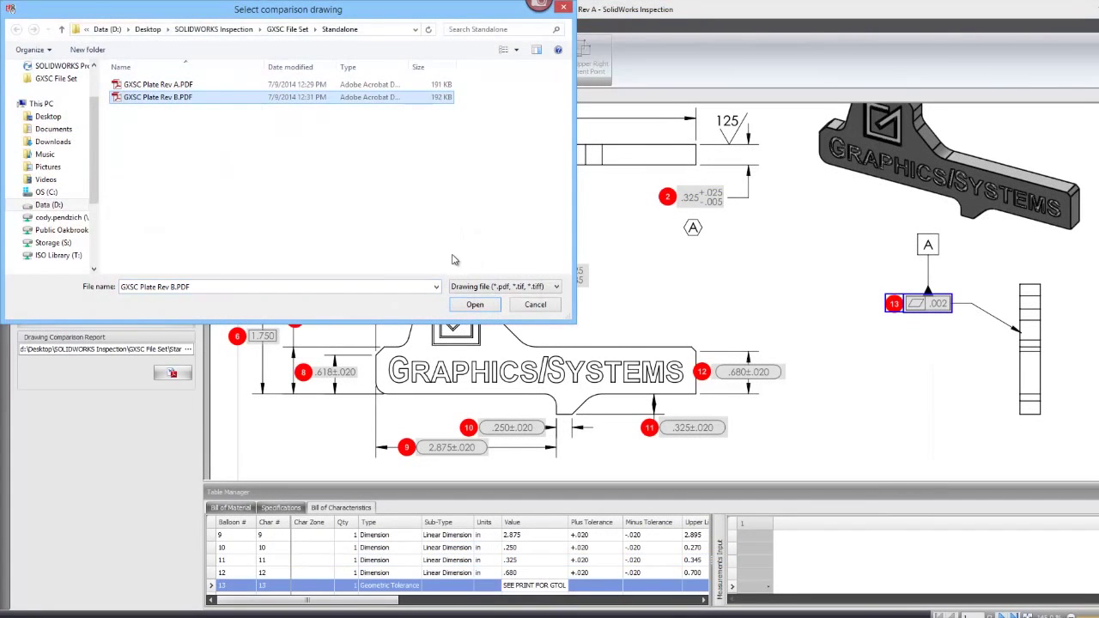
Step: Compare against GXSC Plate Rev B.PDF and bring up the CMM Data Import pane
{"action": "left_click", "coordinate": [474, 304]}
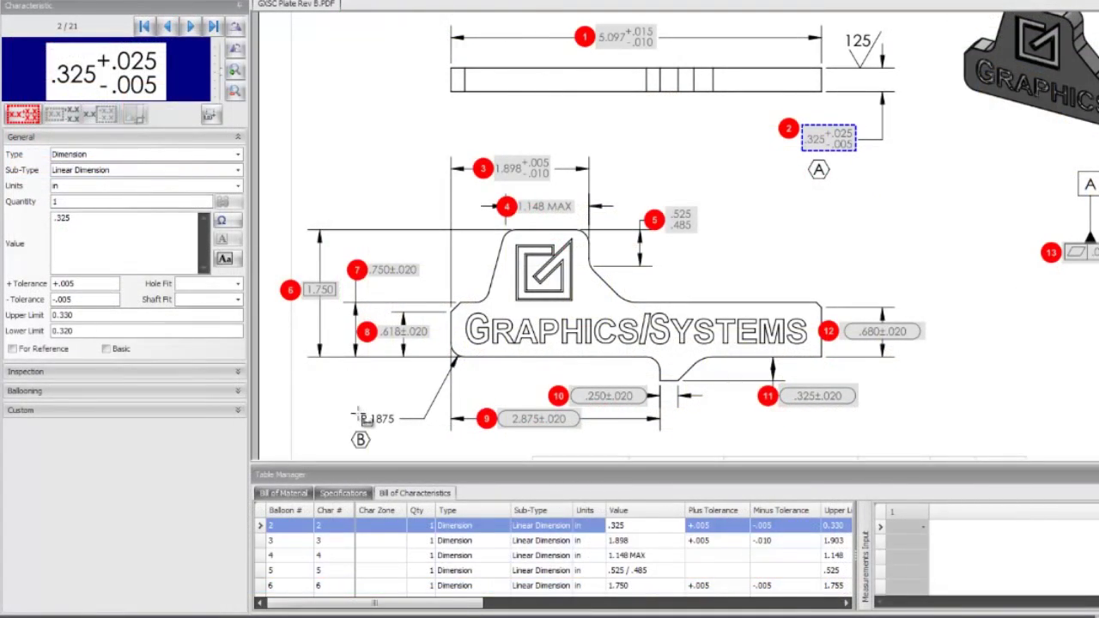
{"action": "left_click", "coordinate": [374, 419]}
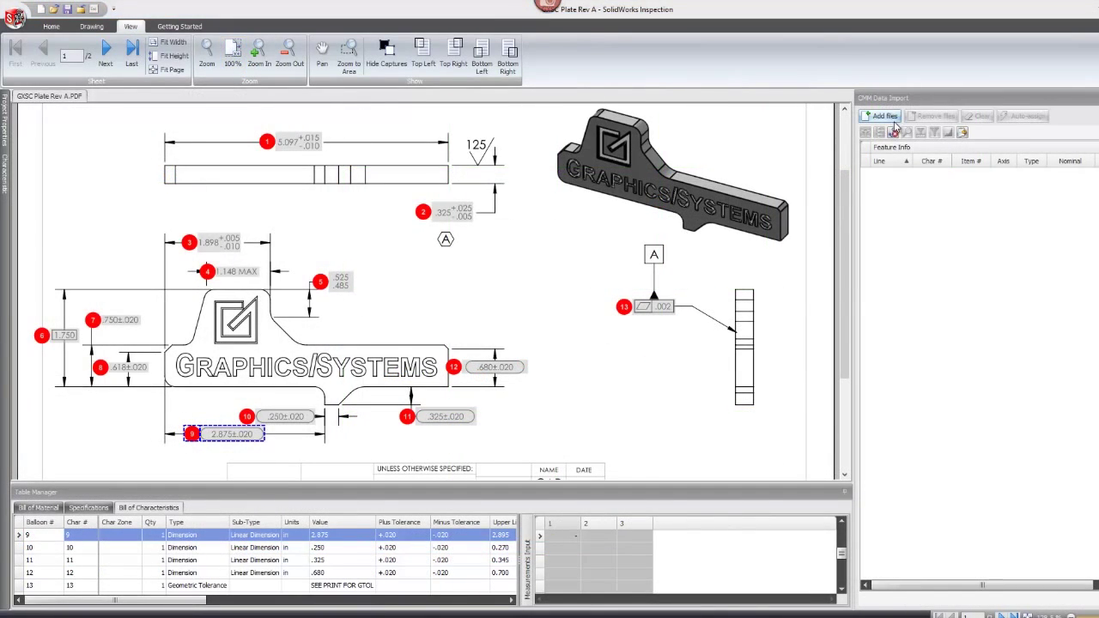
Step: Import PDCMS C001–C003.txt, auto-assign measurements to characteristics and overwrite existing results
{"action": "left_click", "coordinate": [886, 117]}
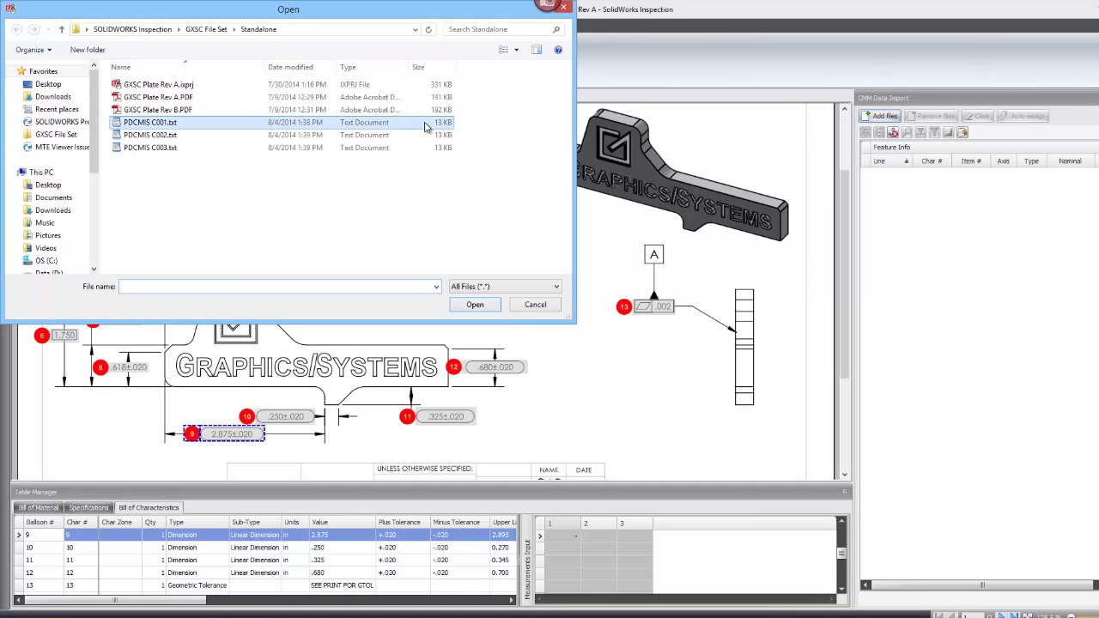
{"action": "left_click", "coordinate": [151, 148]}
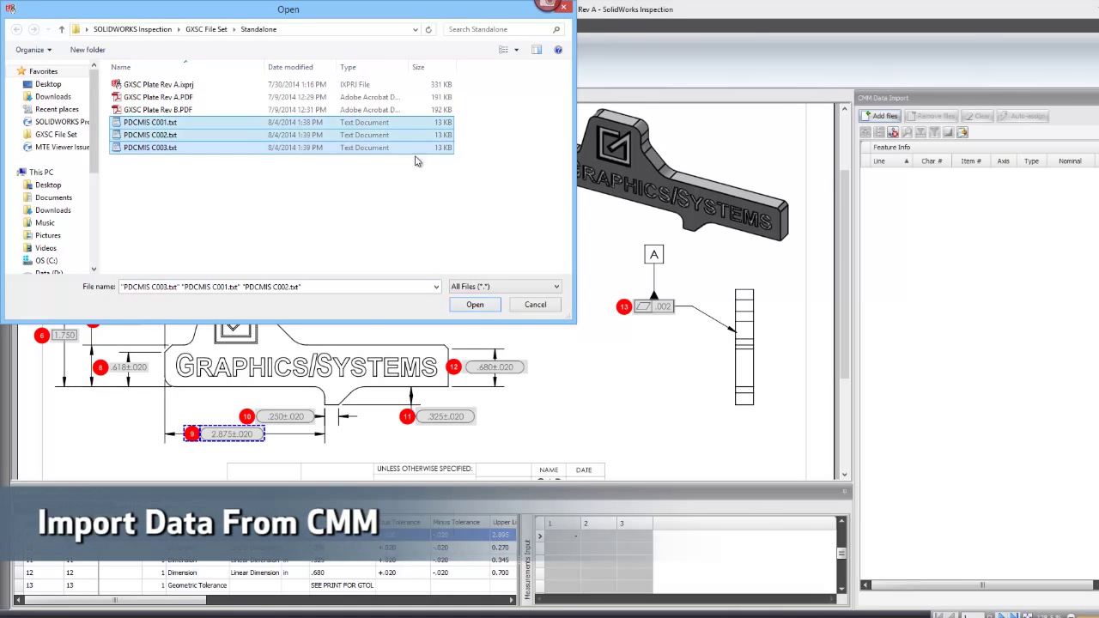
{"action": "left_click", "coordinate": [474, 304]}
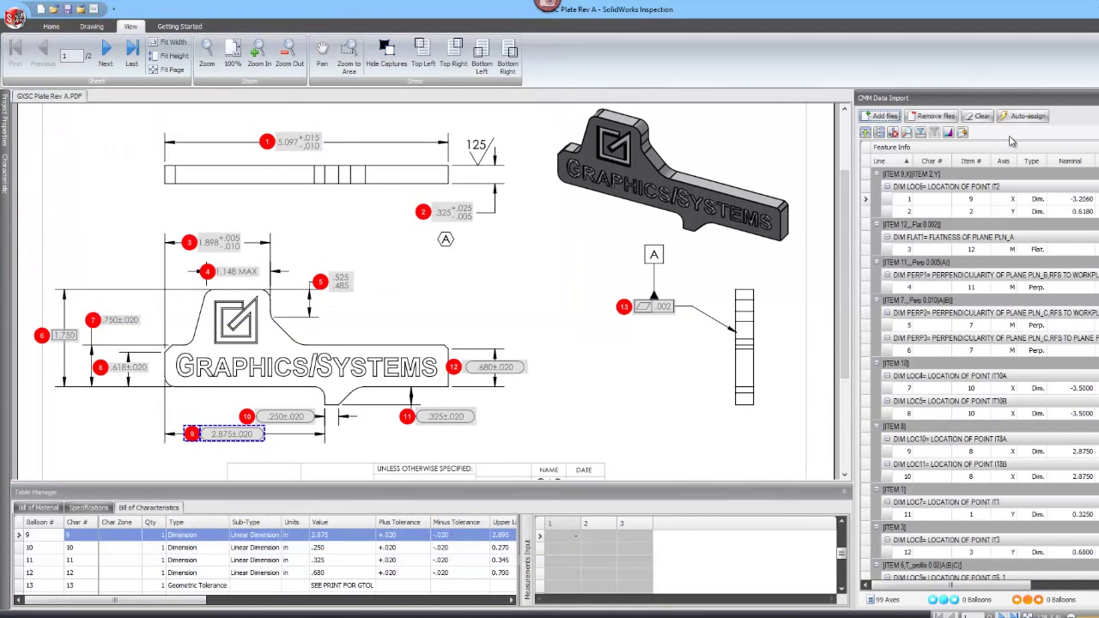
{"action": "left_click", "coordinate": [1060, 116]}
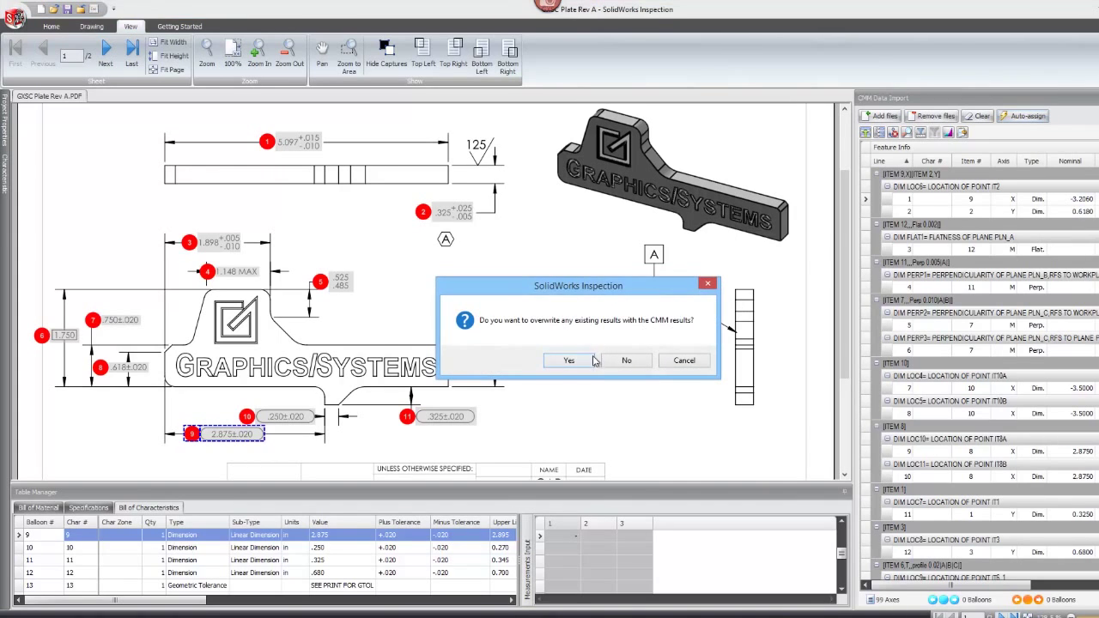
{"action": "left_click", "coordinate": [569, 361]}
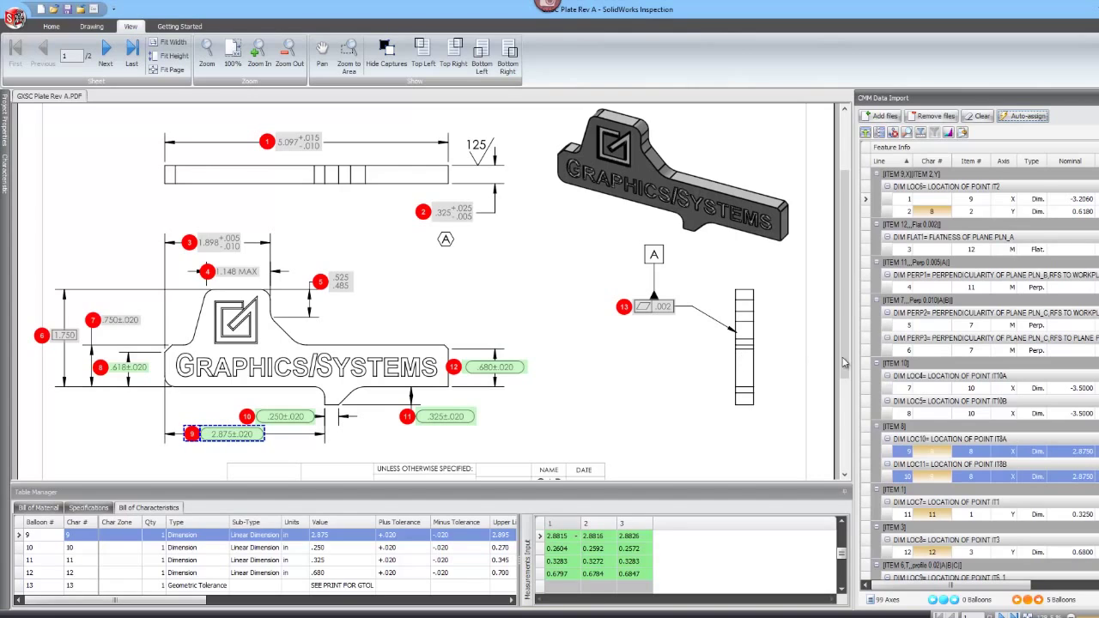